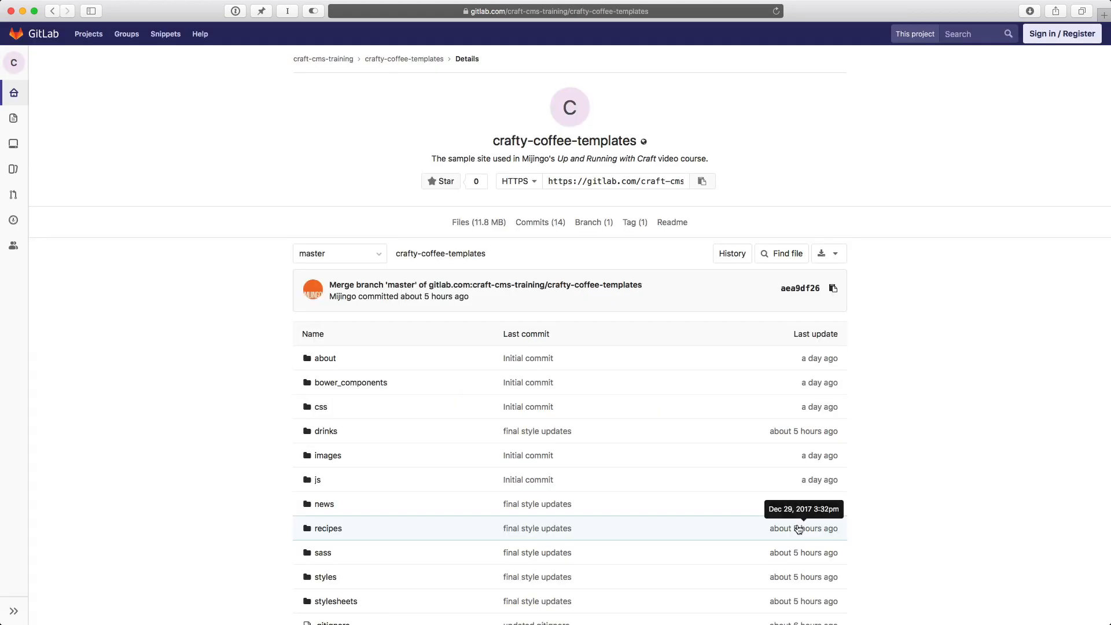
mouse_move(268, 319)
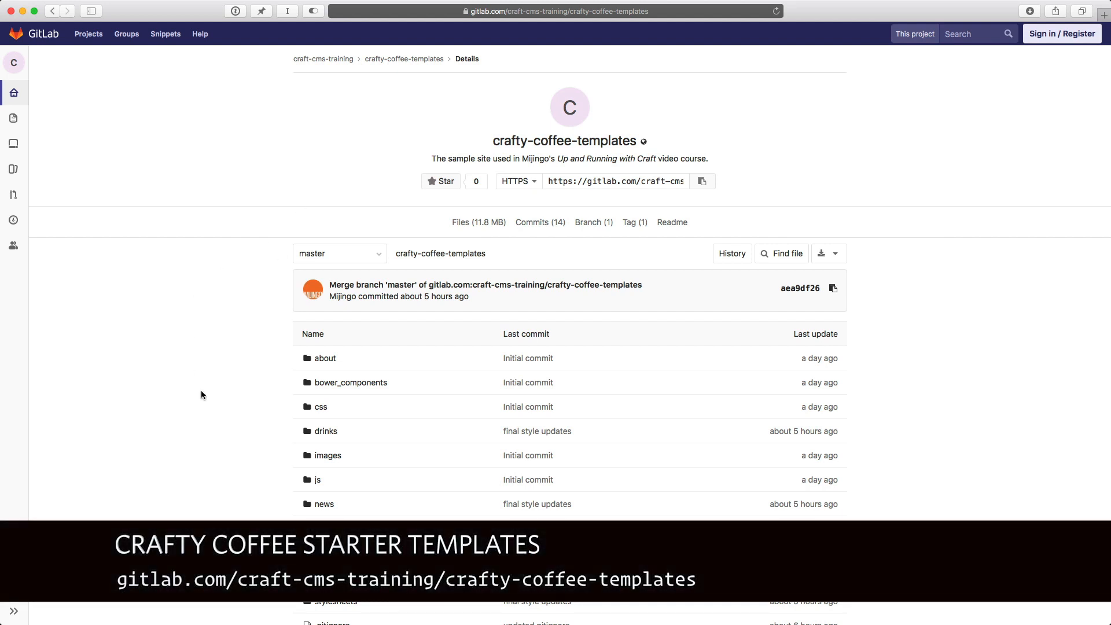
- Select gulpfile.js and contact-form.html in crafty-coffee-static, then clear the selection
click(834, 253)
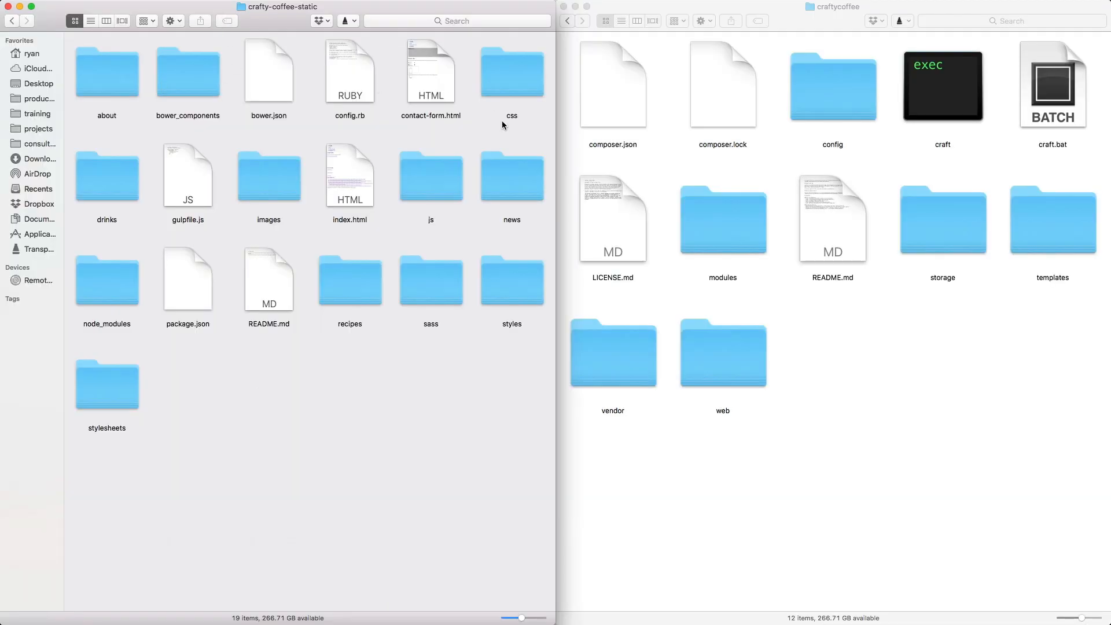
mouse_move(350, 157)
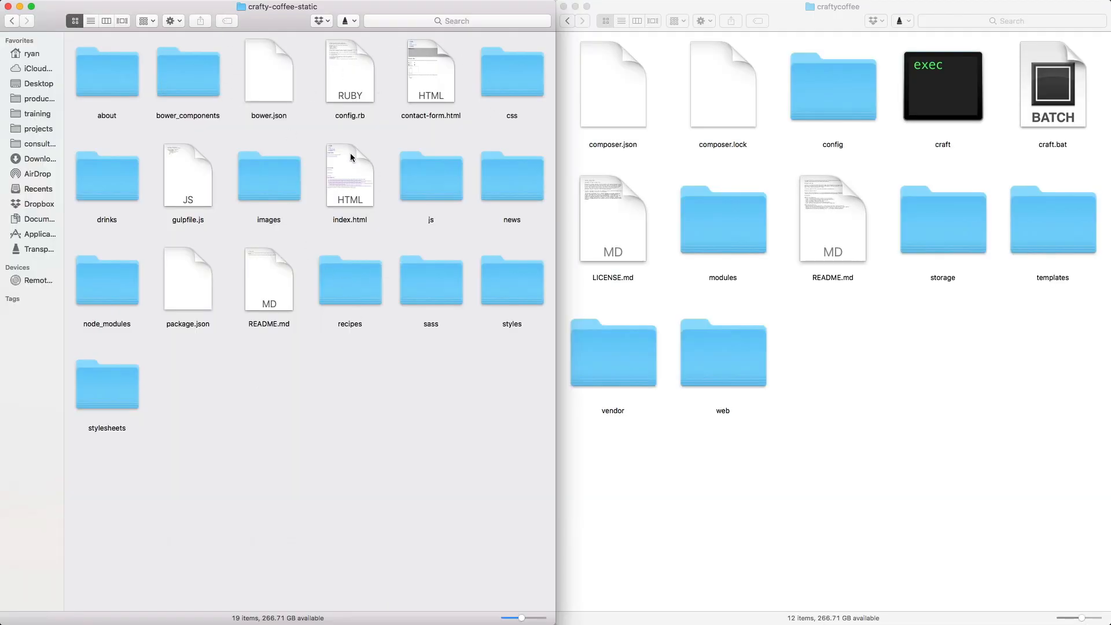
click(188, 175)
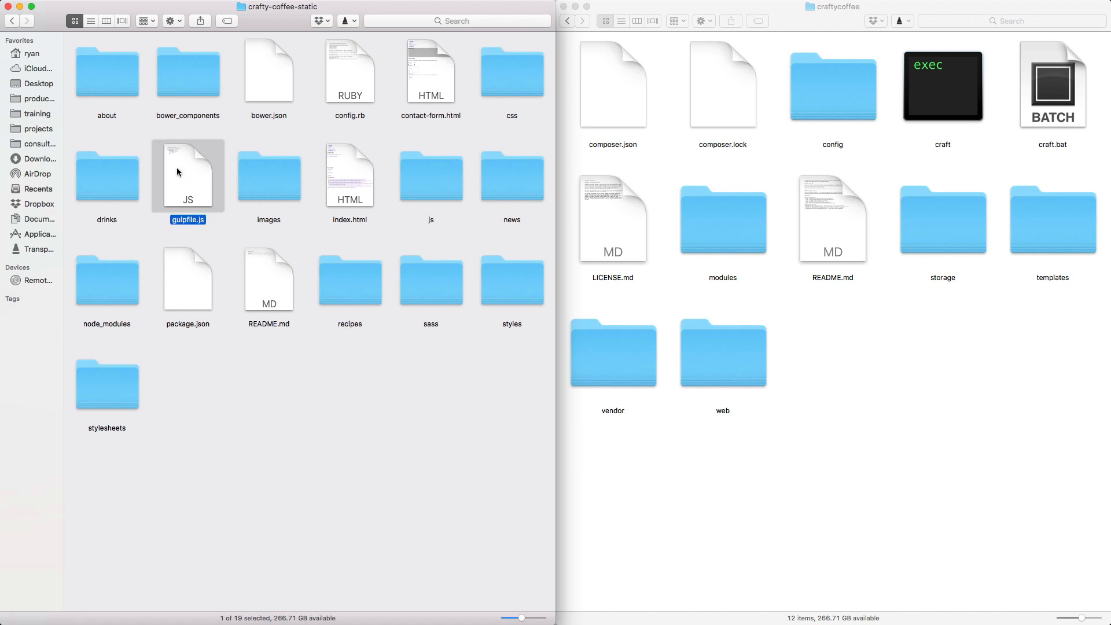
mouse_move(348, 185)
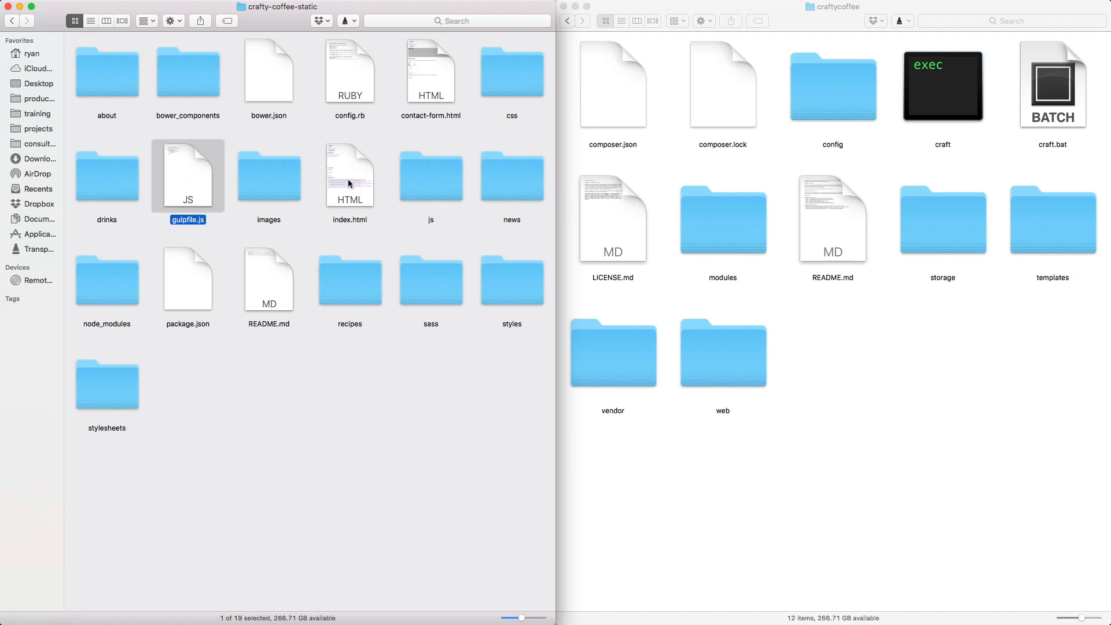
click(430, 71)
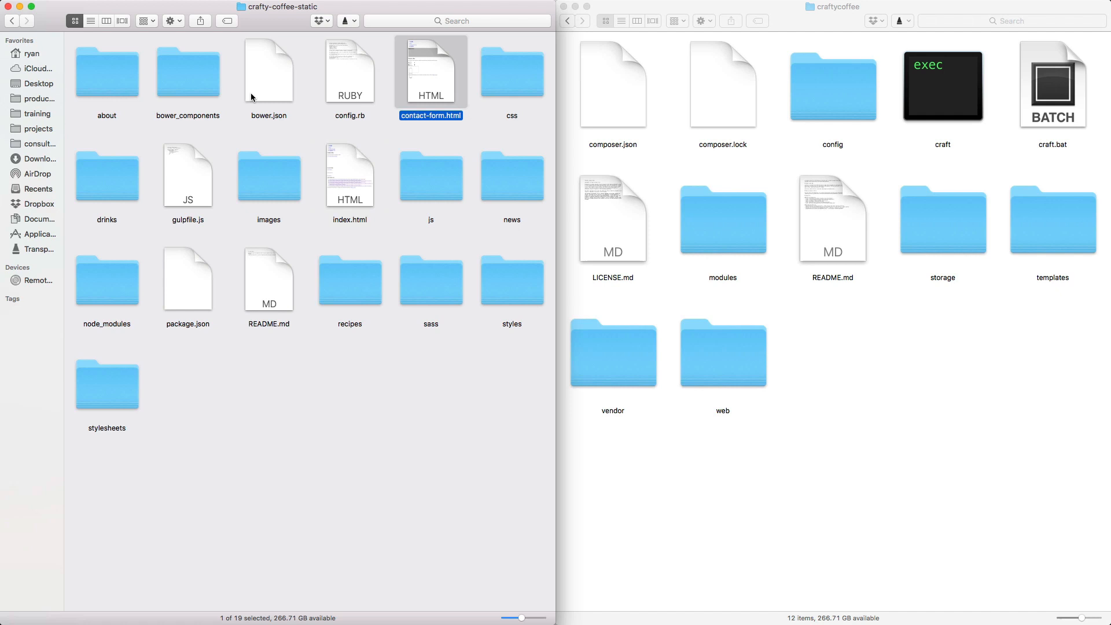
click(369, 286)
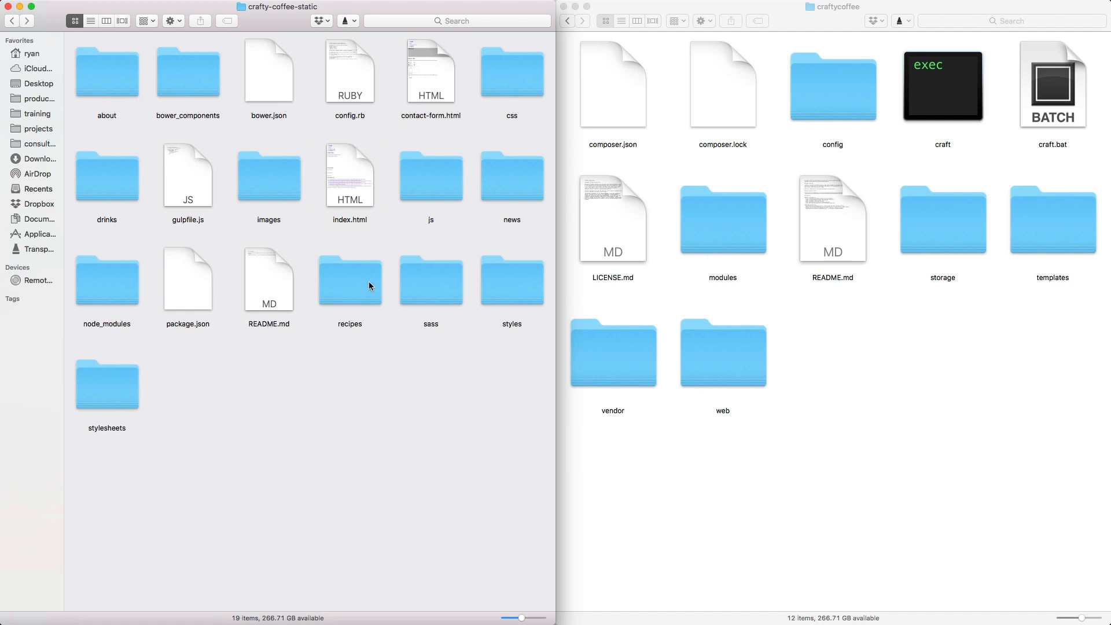
mouse_move(275, 178)
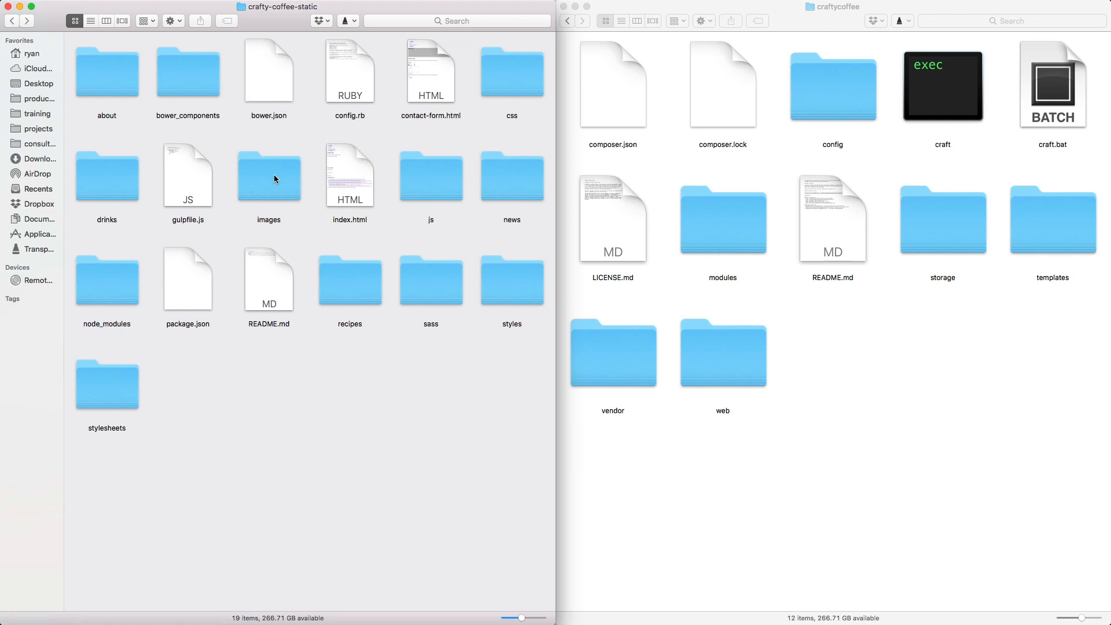
- Select the bower_components, images, js and stylesheets folders and open craftycoffee's web folder
click(188, 70)
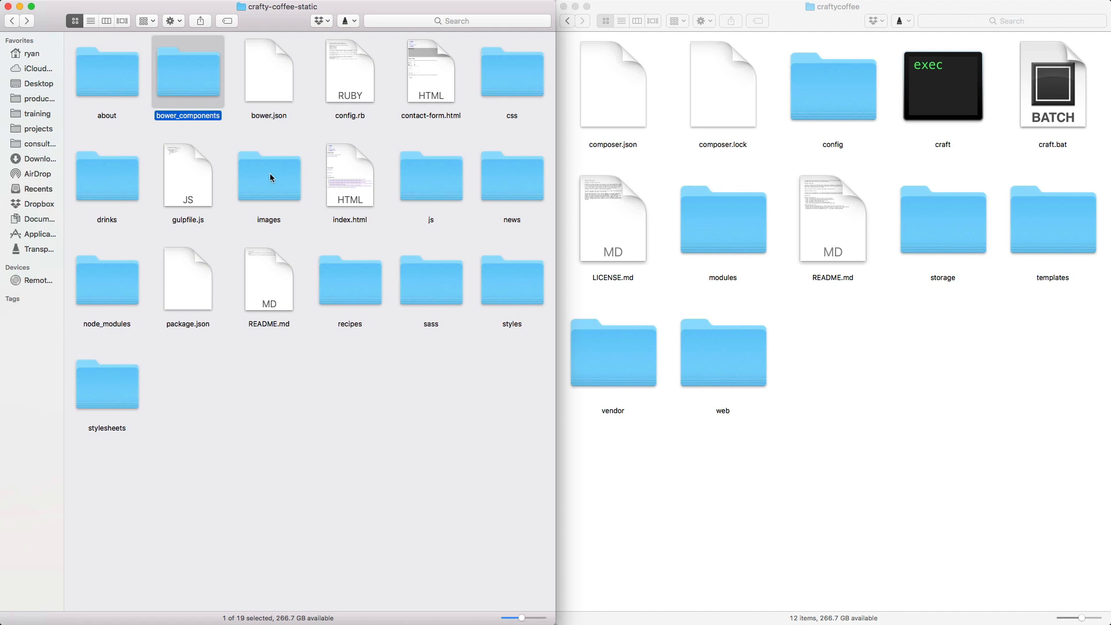
click(268, 176)
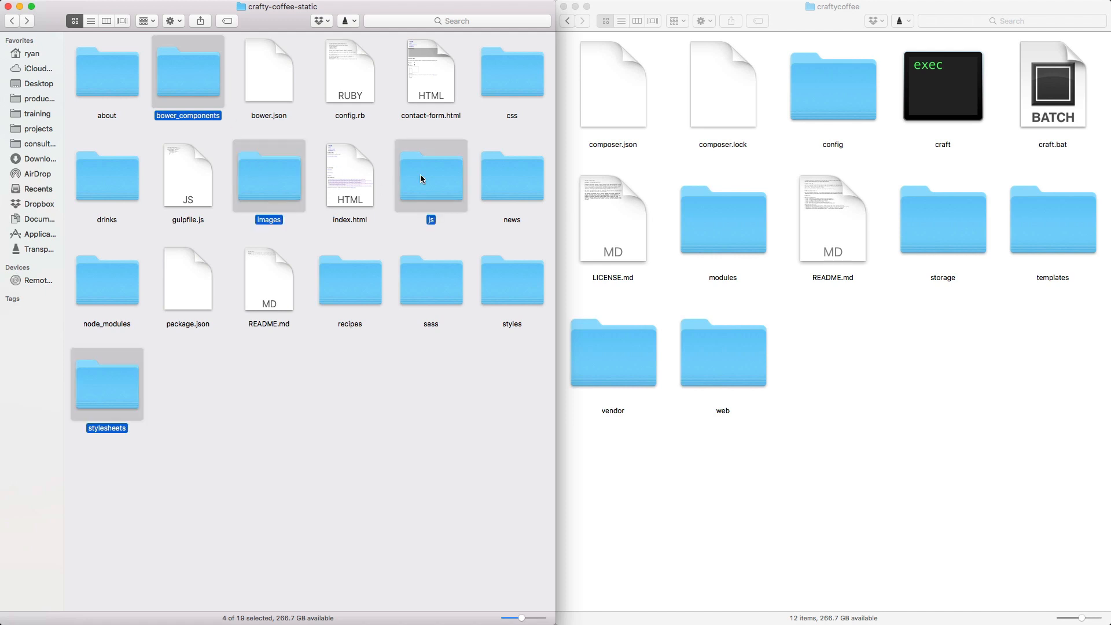
click(943, 220)
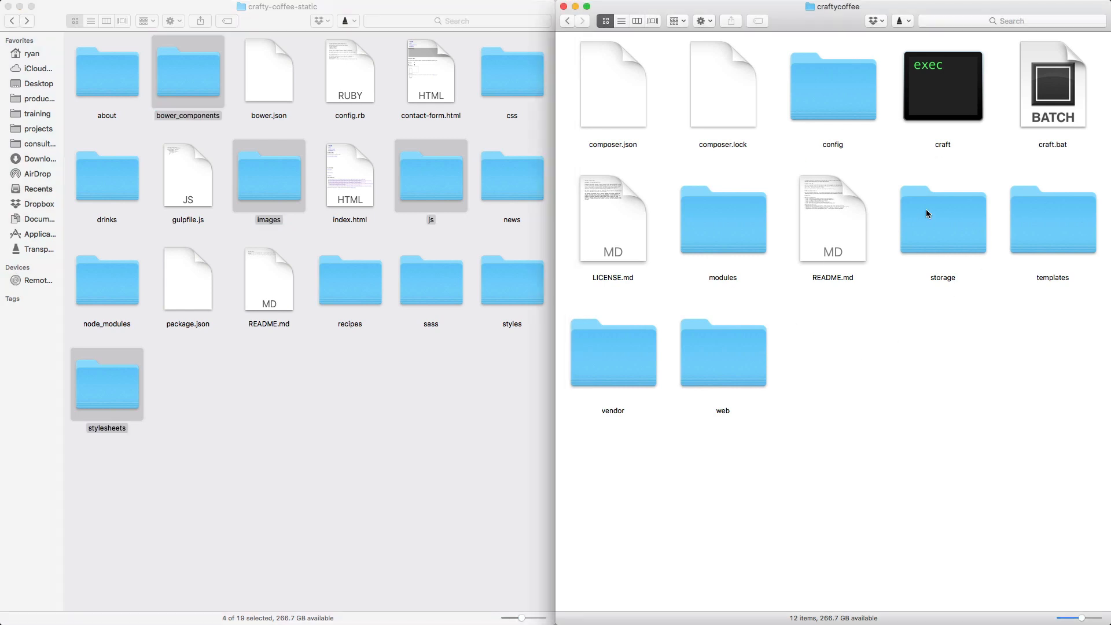
mouse_move(892, 176)
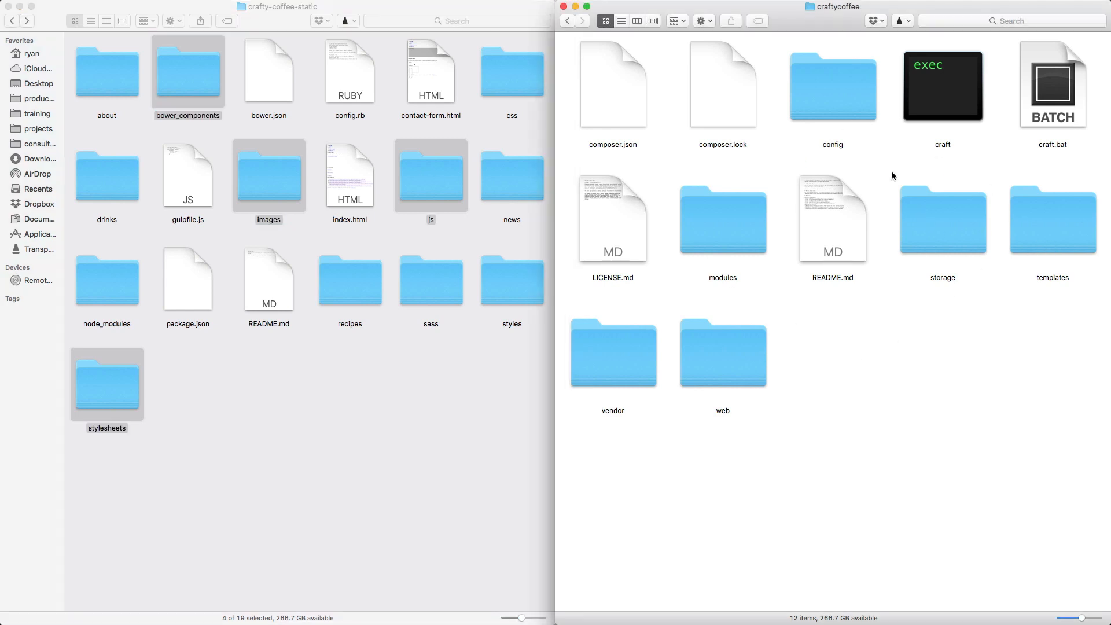
mouse_move(752, 351)
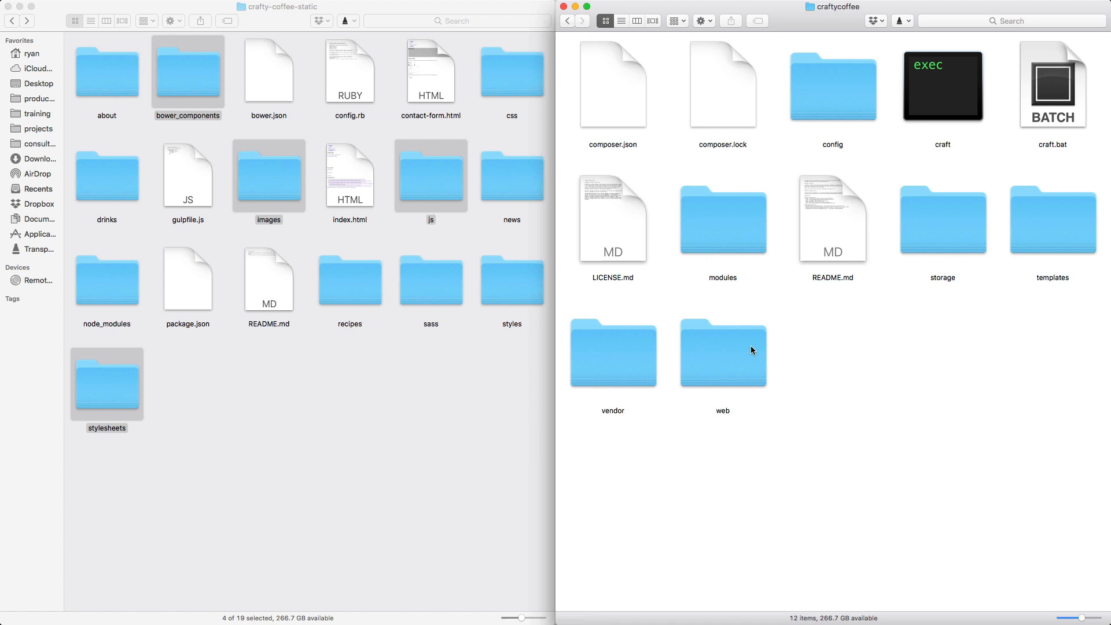
double_click(722, 353)
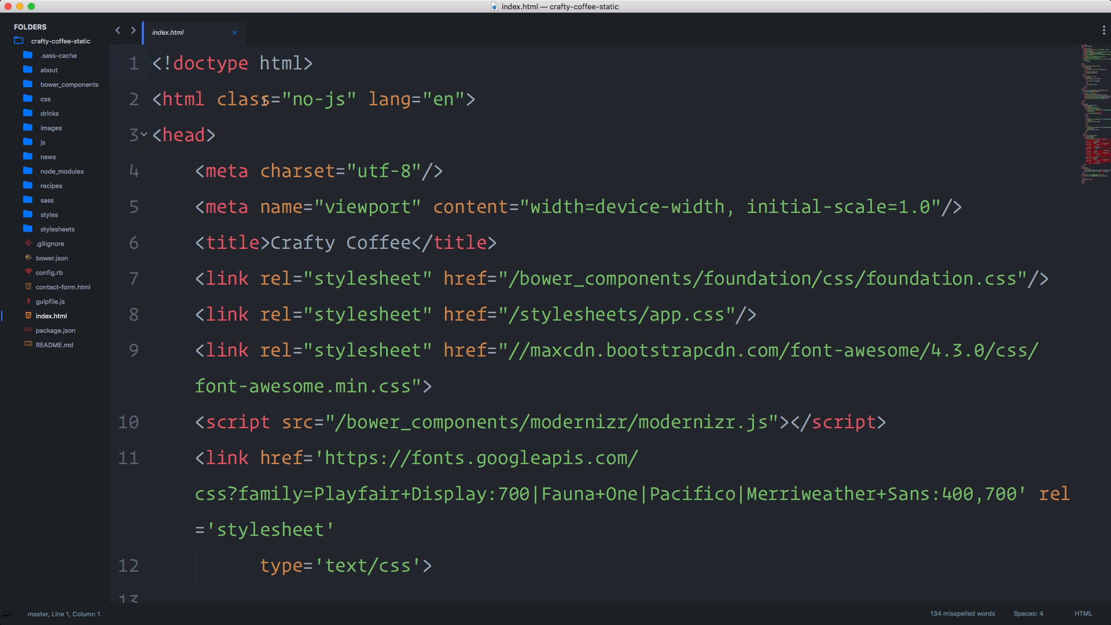
mouse_move(21, 128)
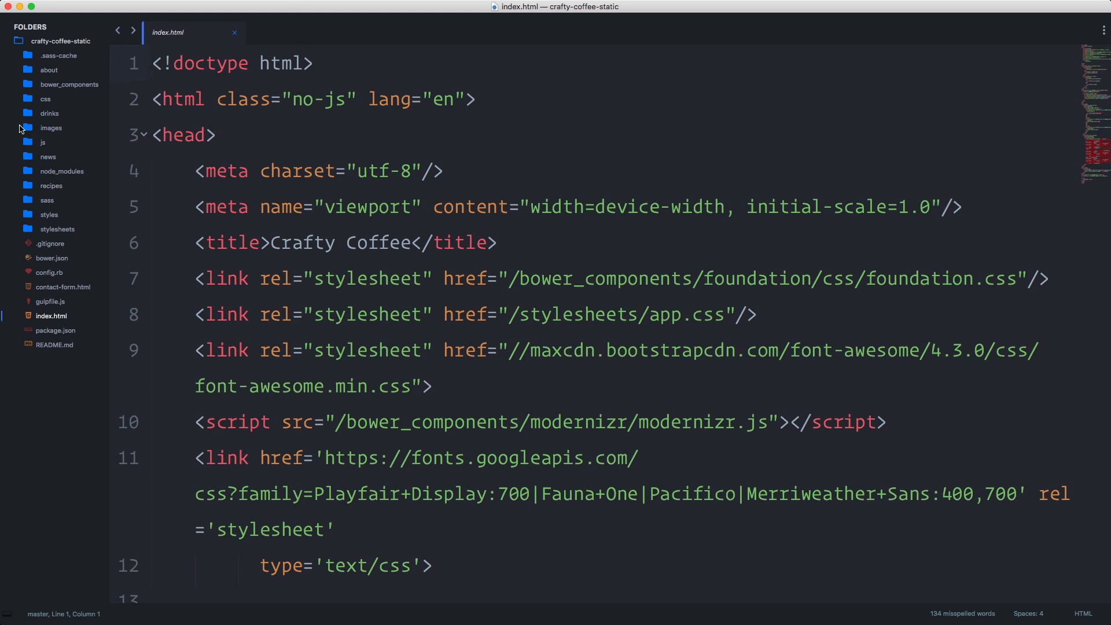
mouse_move(34, 271)
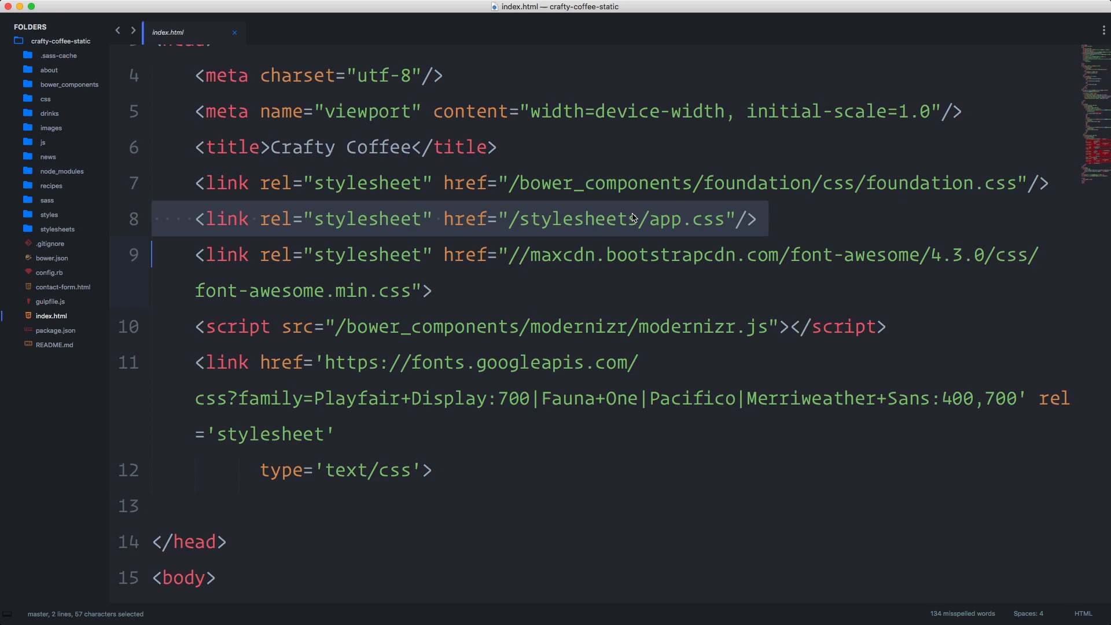
mouse_move(664, 192)
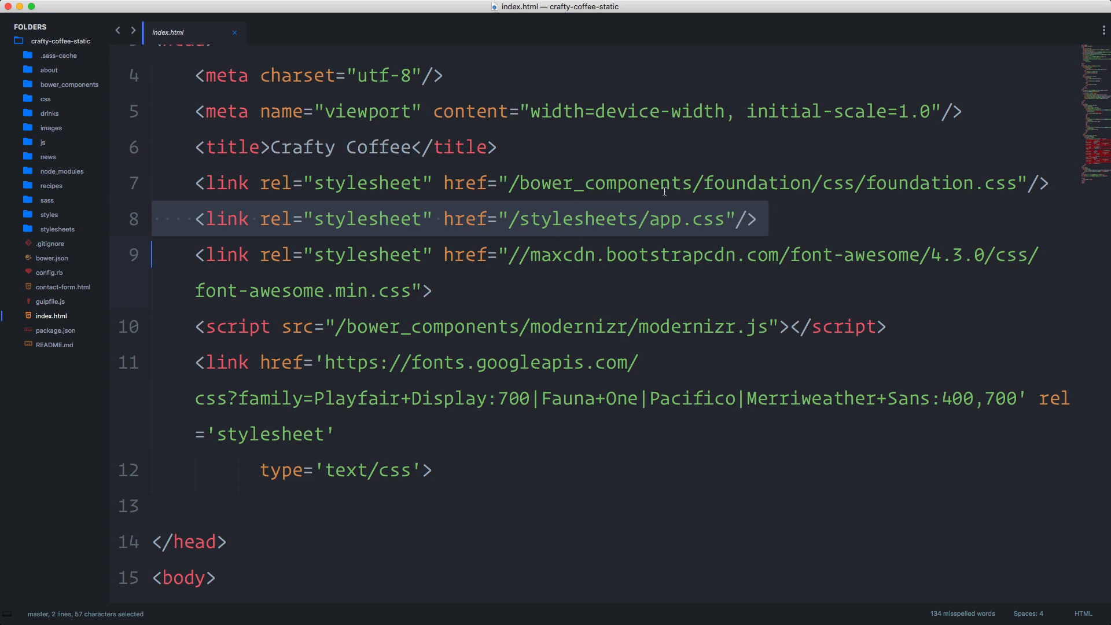
scroll(down, 3)
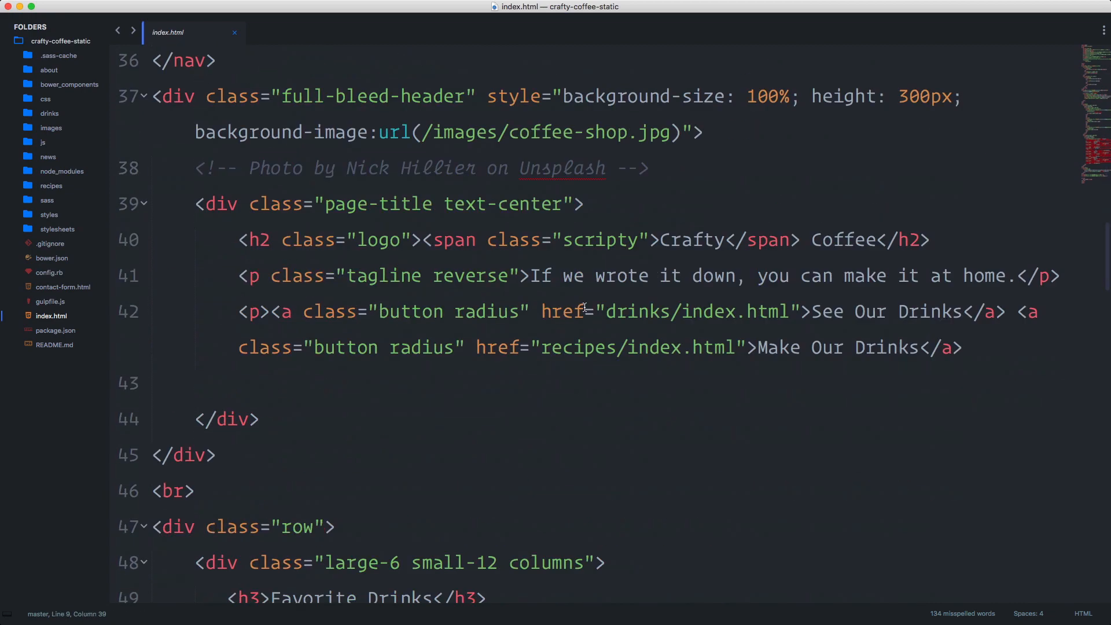
scroll(down, 3)
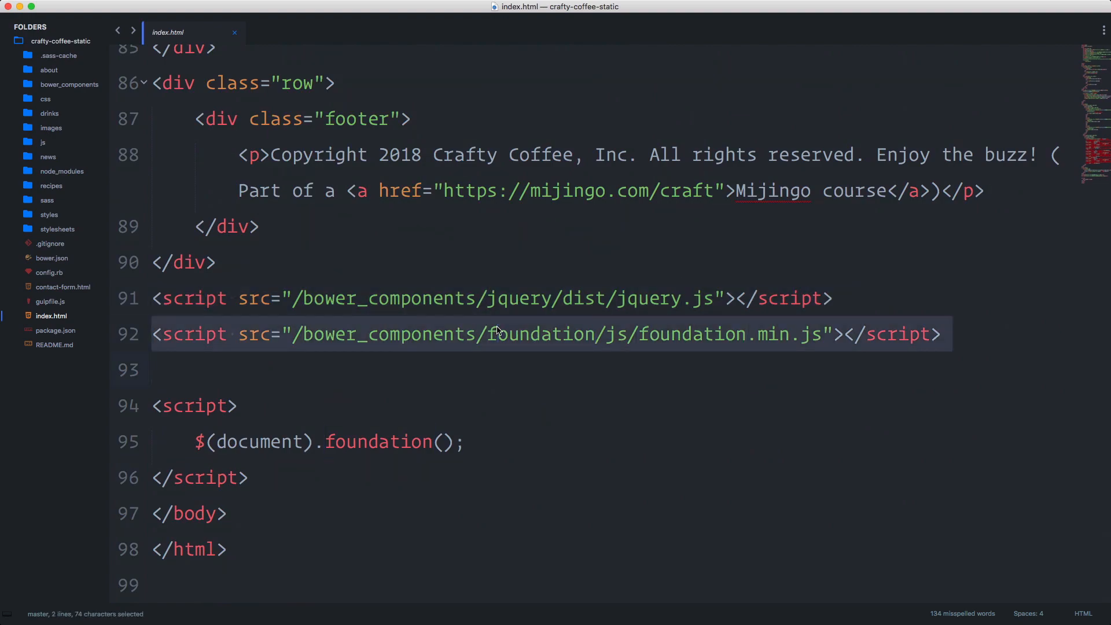
scroll(up, 3)
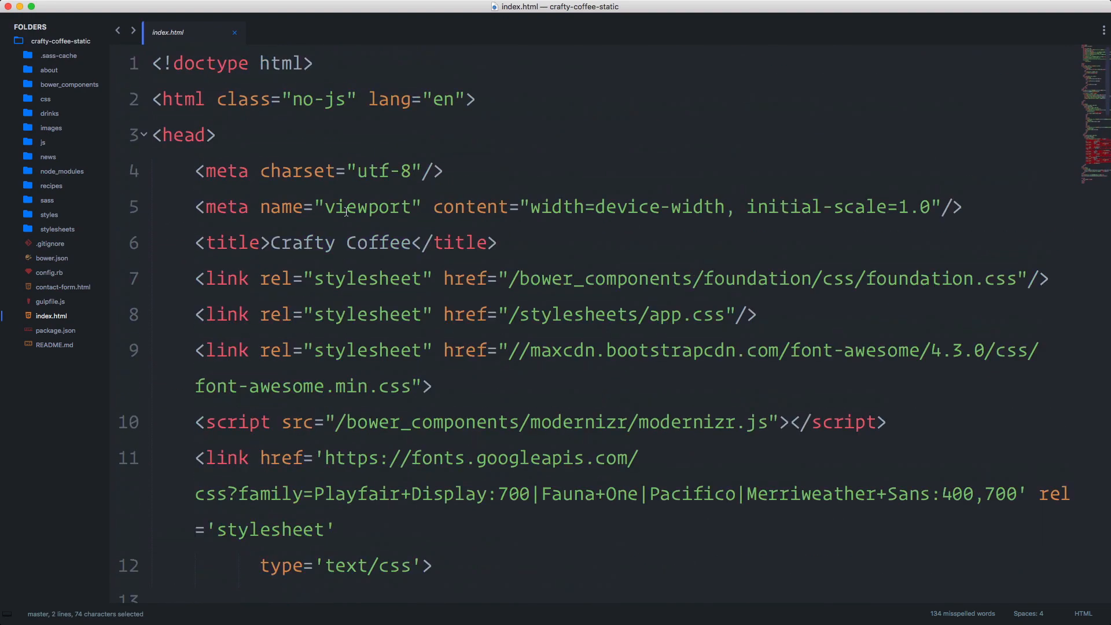
mouse_move(458, 233)
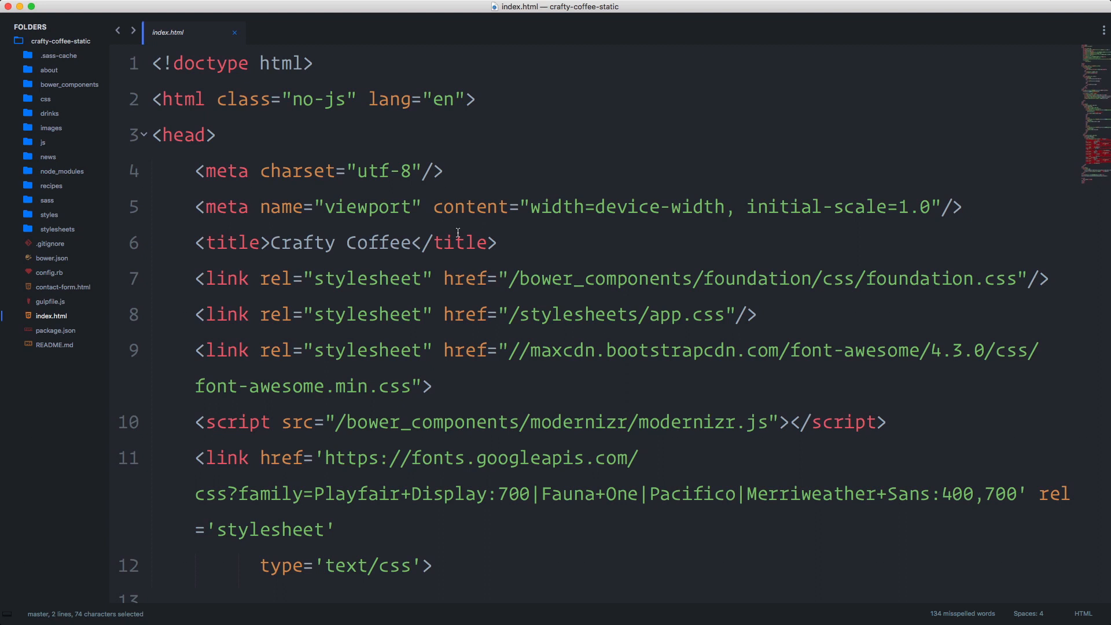